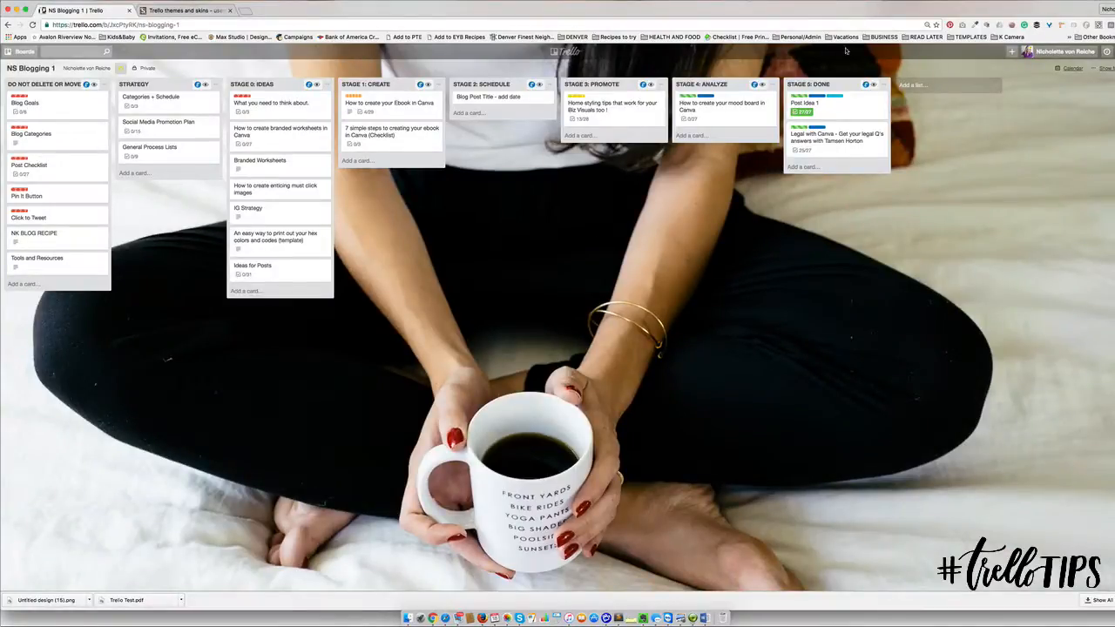
Browse the Trello themes listing, glancing at a Trello board, and land on the 'Trello Theme: Even more plain' page.
click(183, 10)
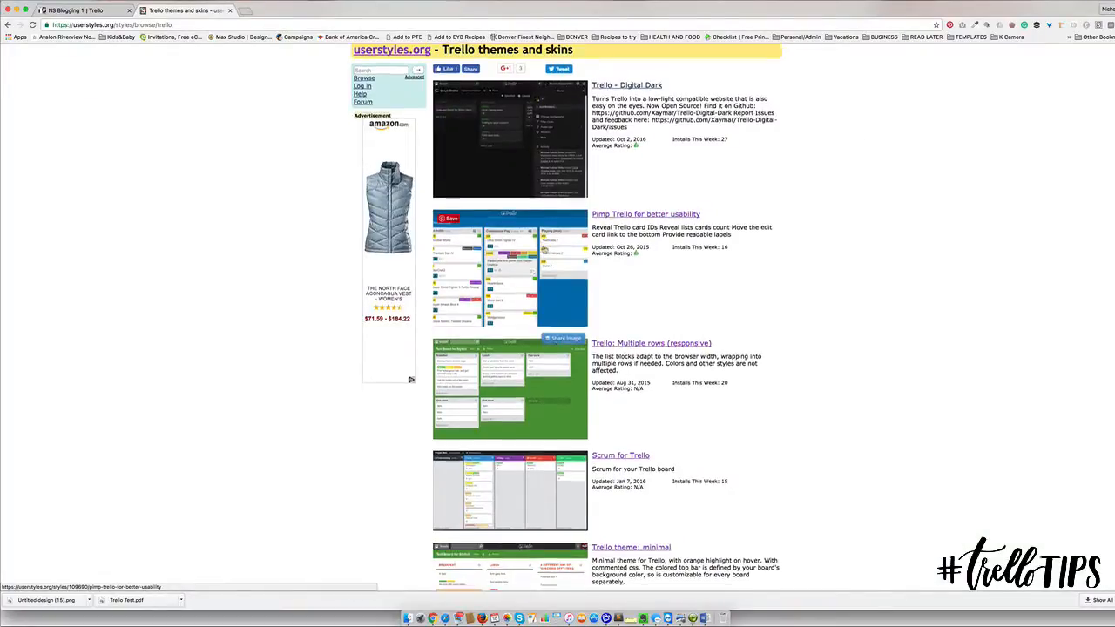
scroll(down, 3)
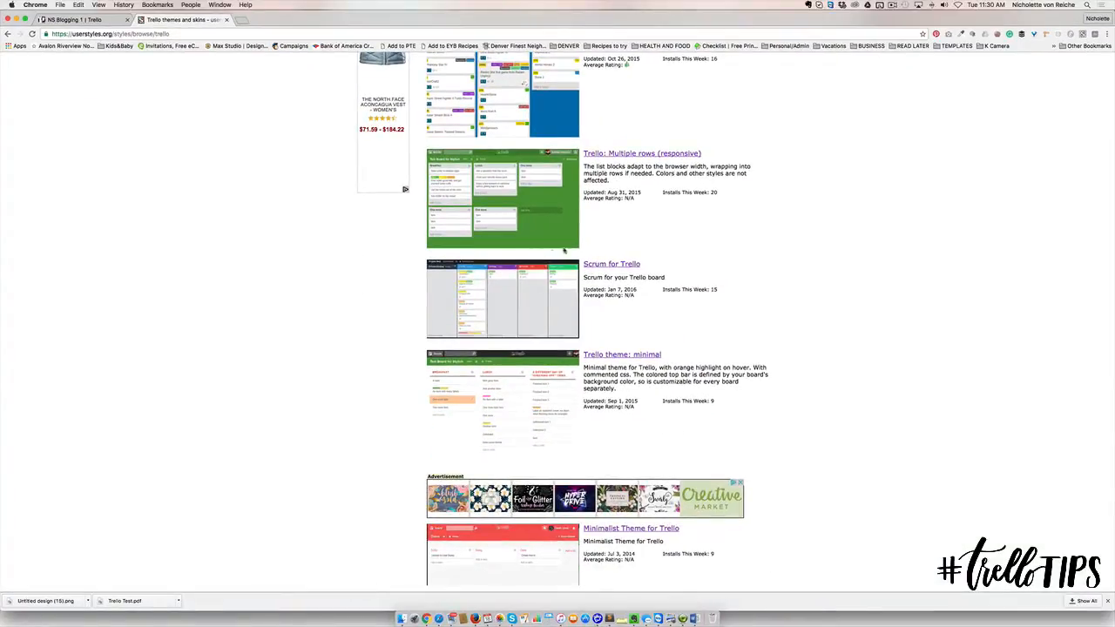
click(73, 20)
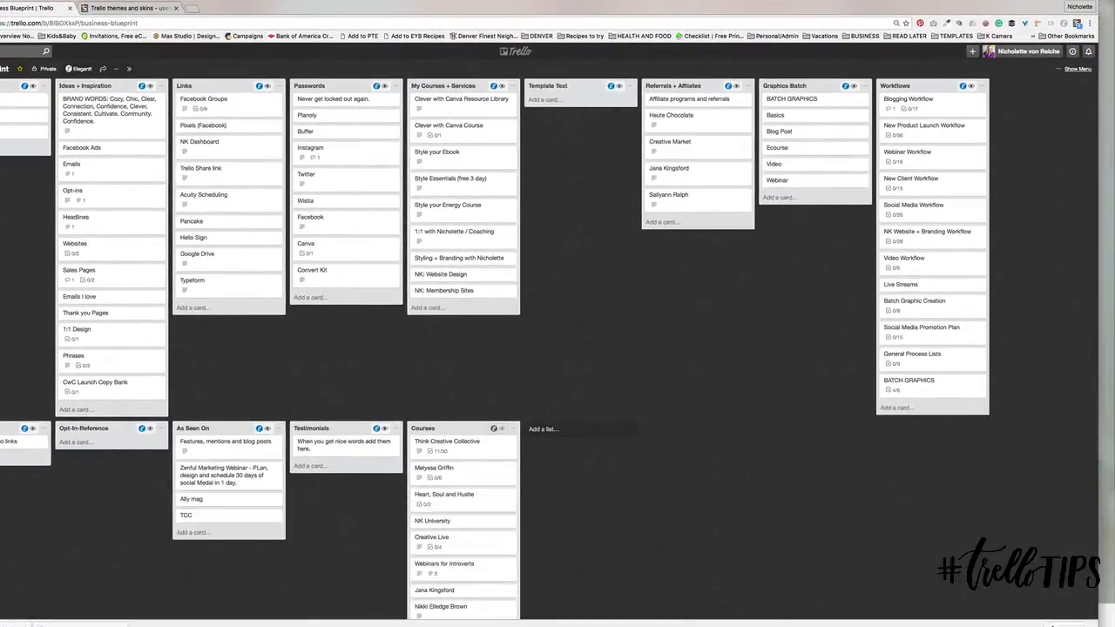
click(125, 7)
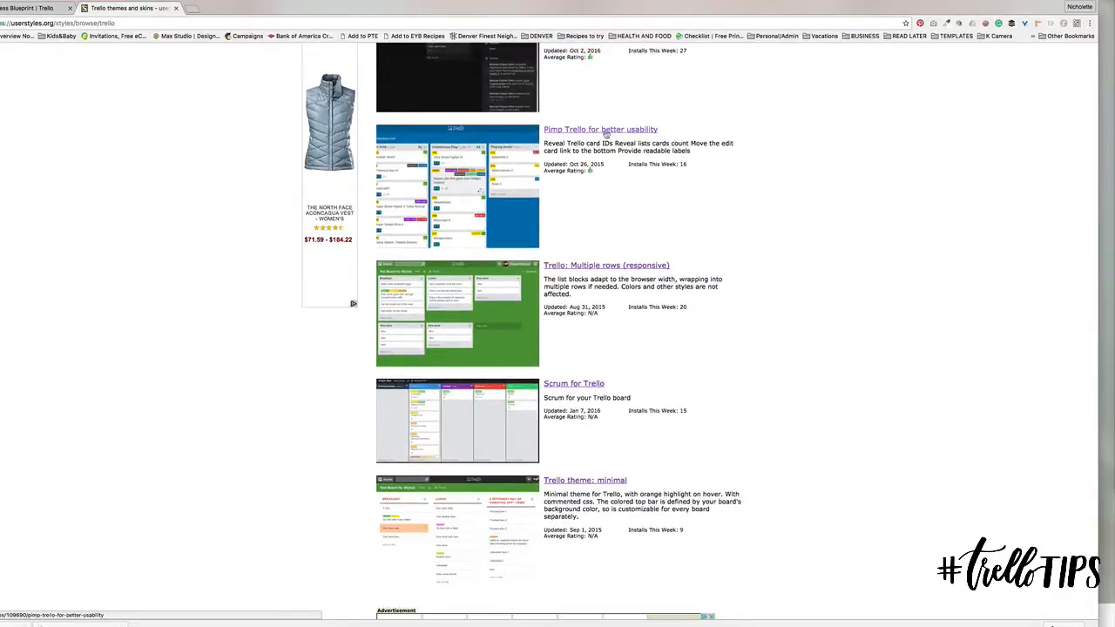
scroll(down, 3)
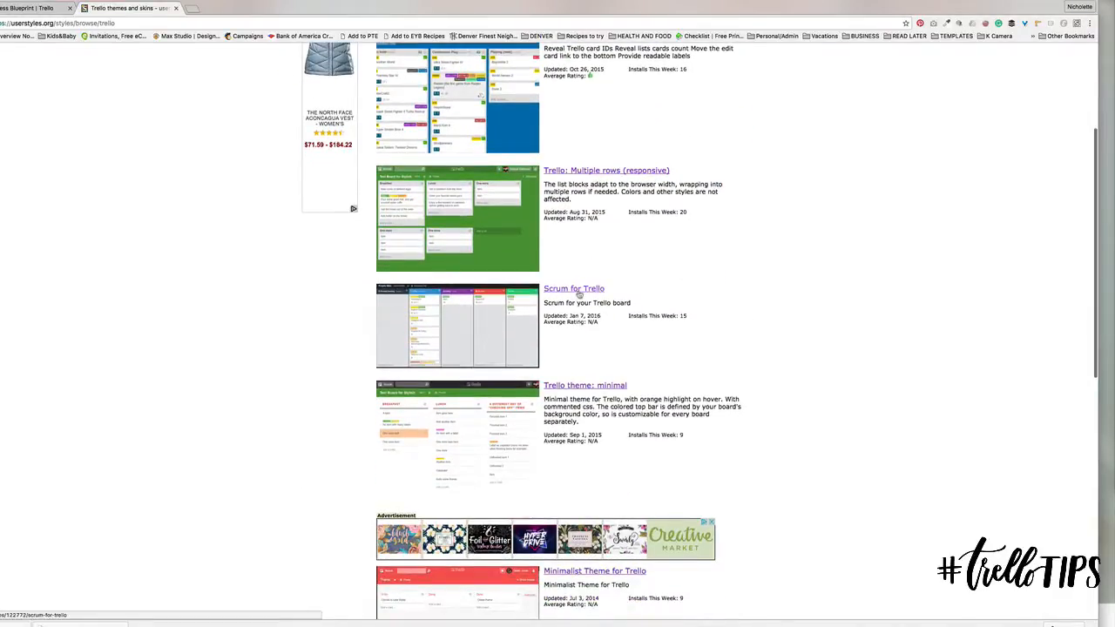
scroll(down, 3)
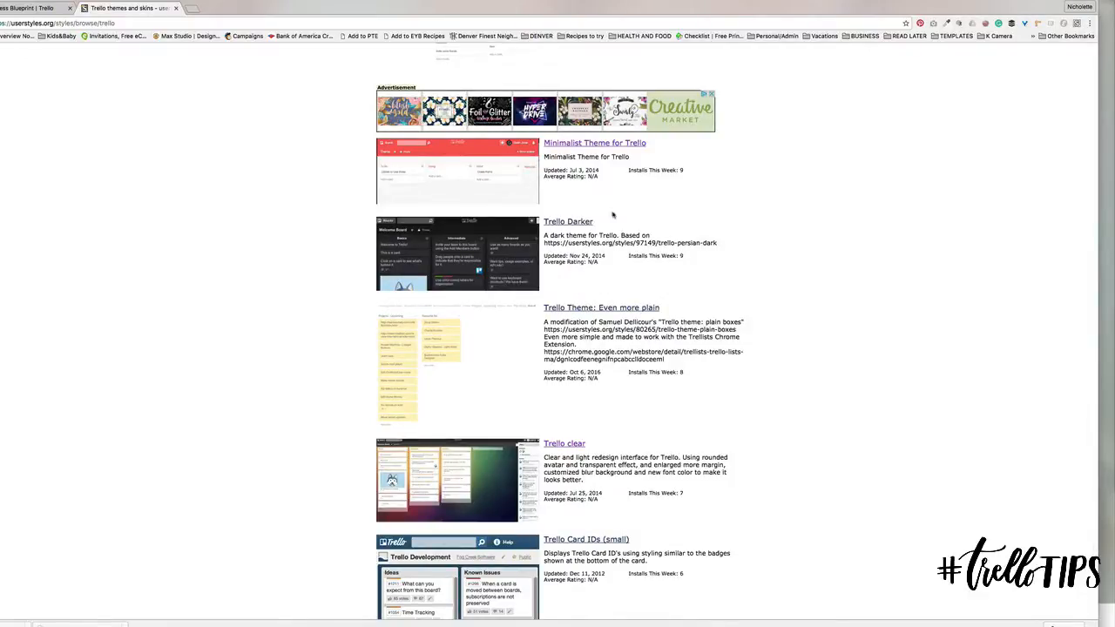
scroll(down, 3)
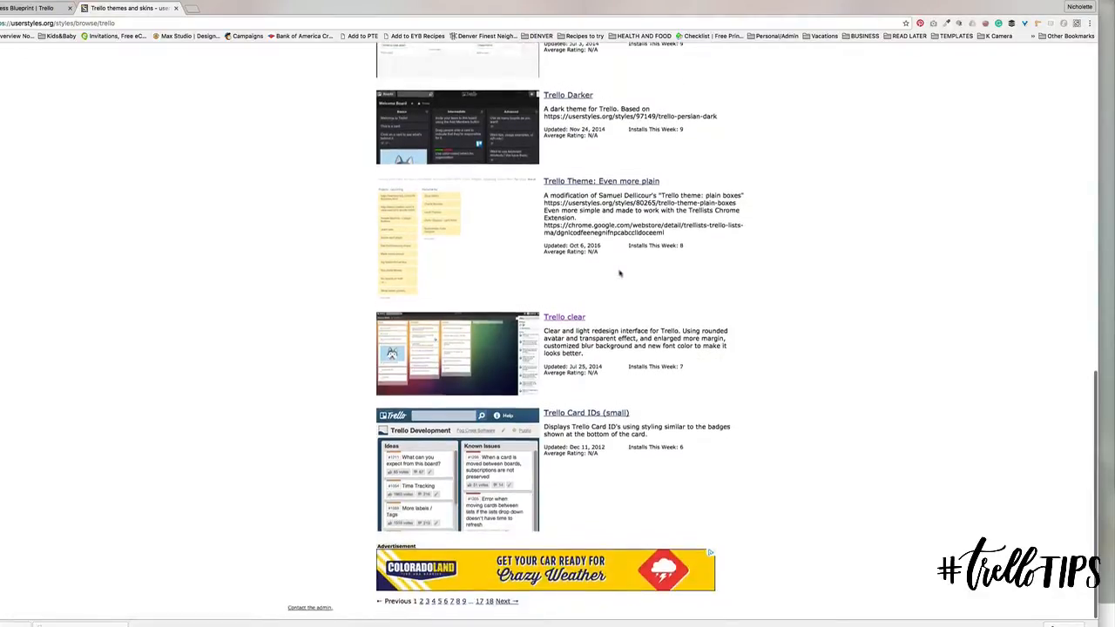
scroll(down, 3)
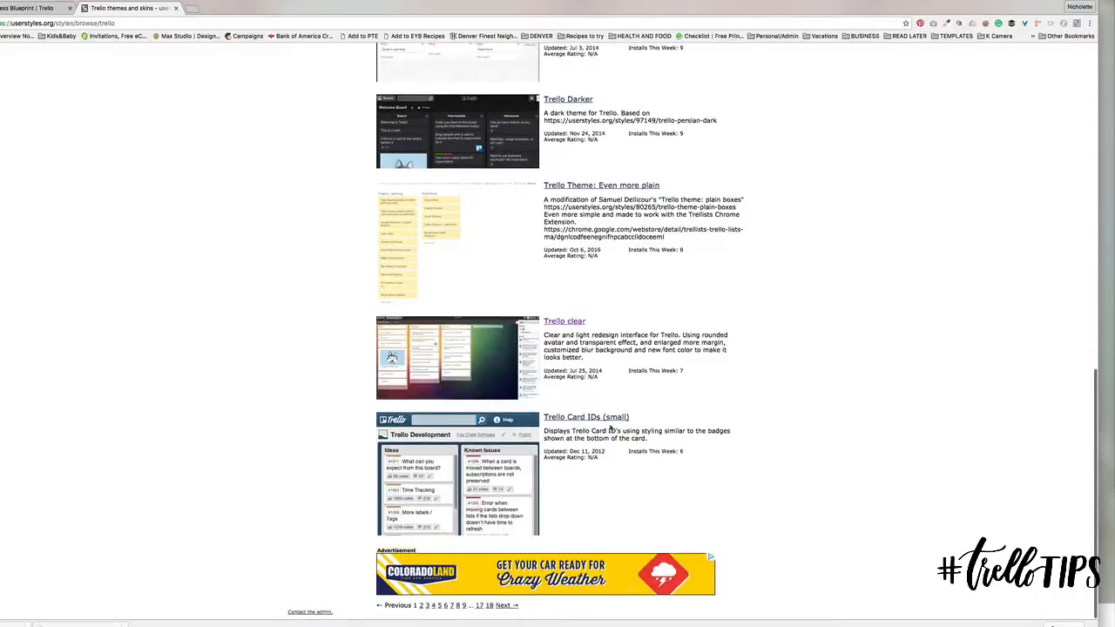
click(601, 184)
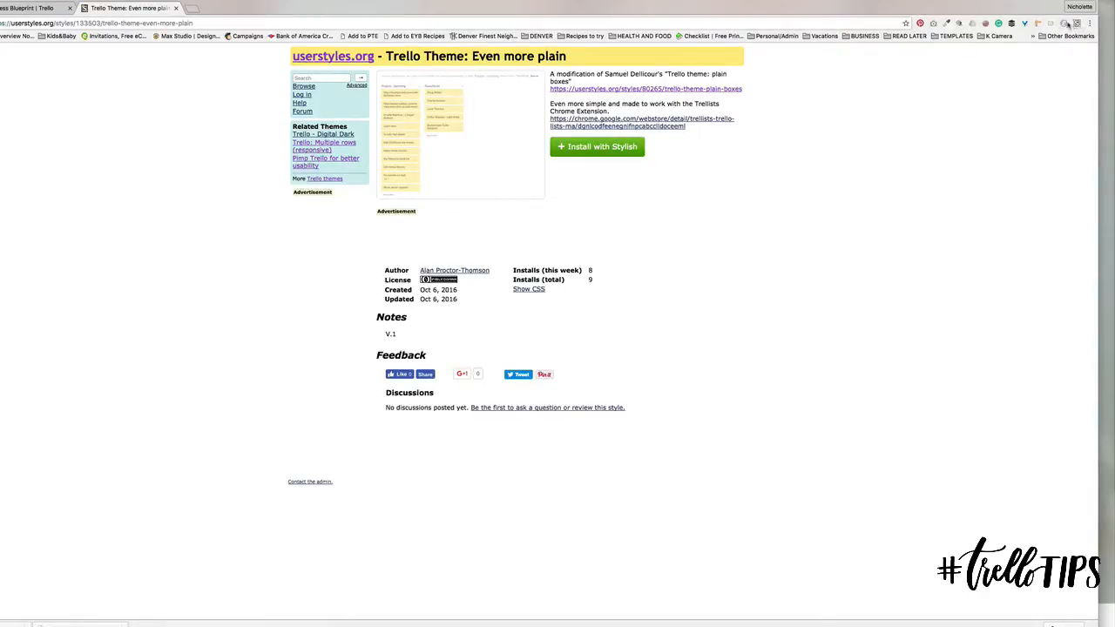
Install 'Trello Theme: Even more plain' with Stylish and confirm the prompt.
click(595, 146)
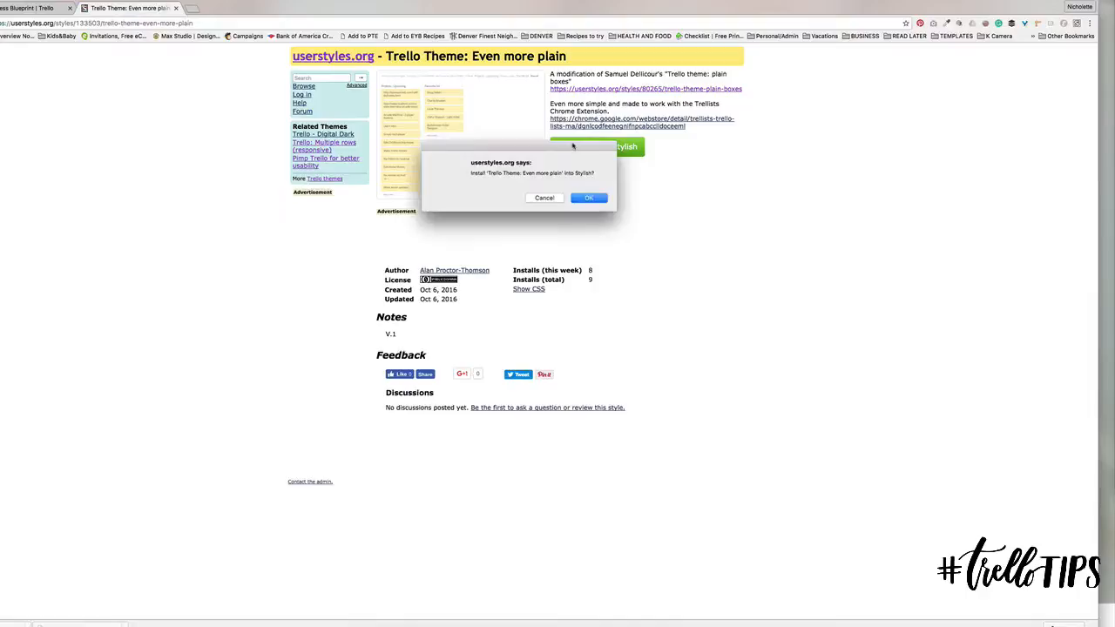
click(589, 198)
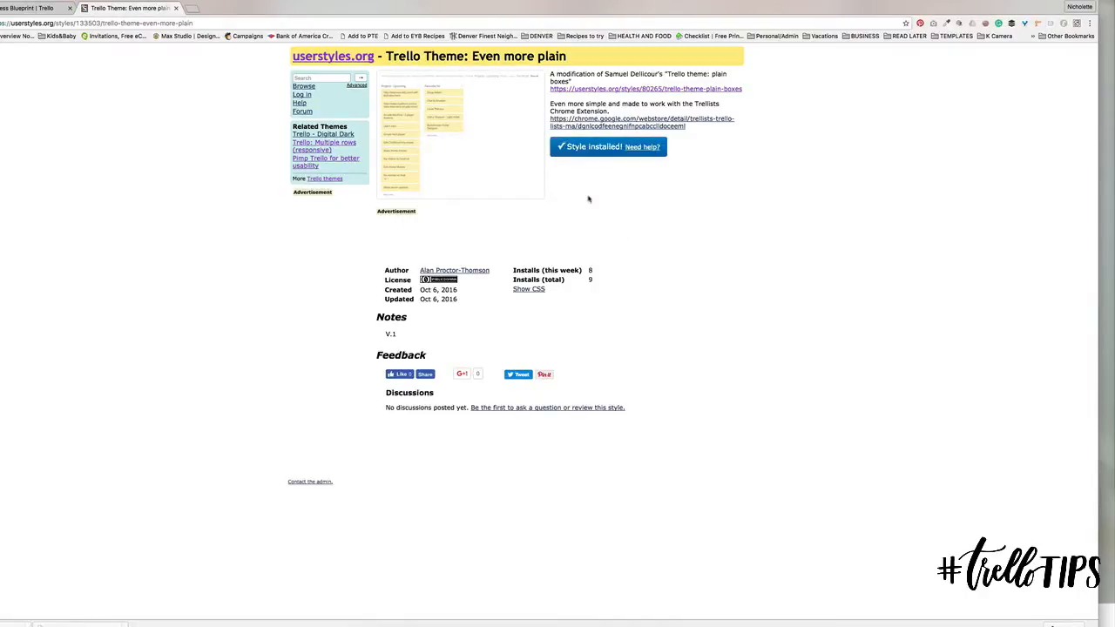
mouse_move(653, 184)
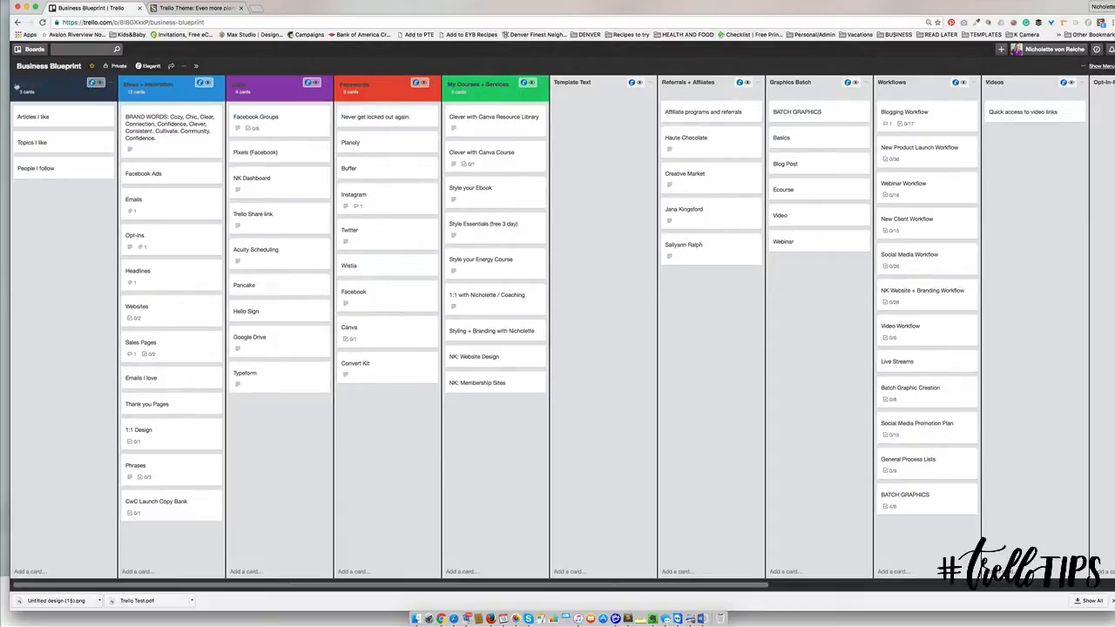
View the Client Name and NS Blogging 1 boards to check the plain theme's look.
click(35, 48)
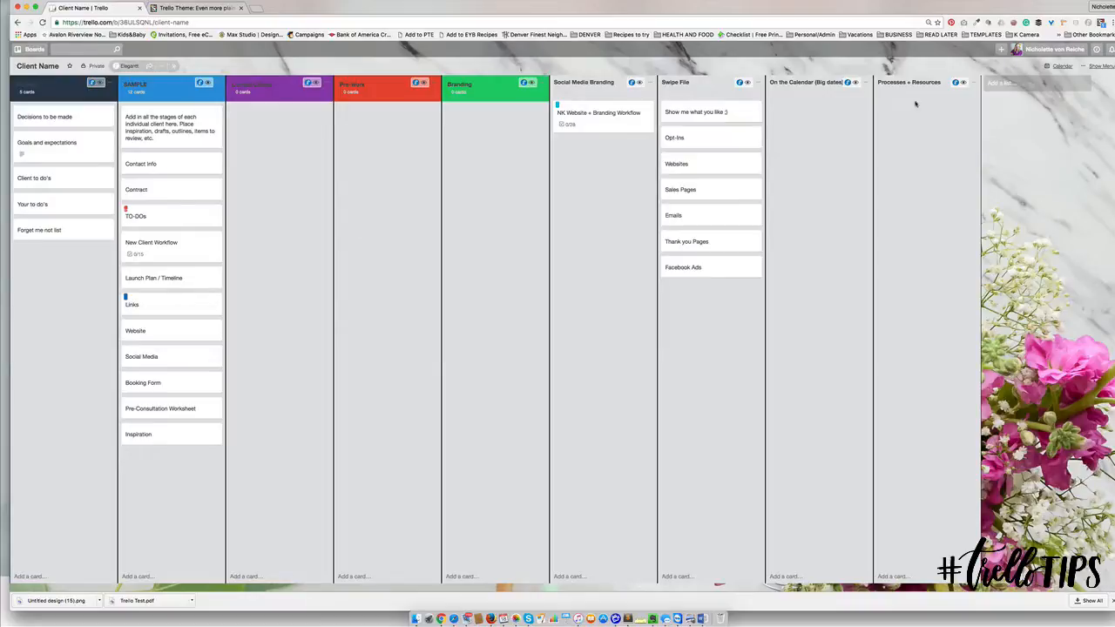
click(1101, 21)
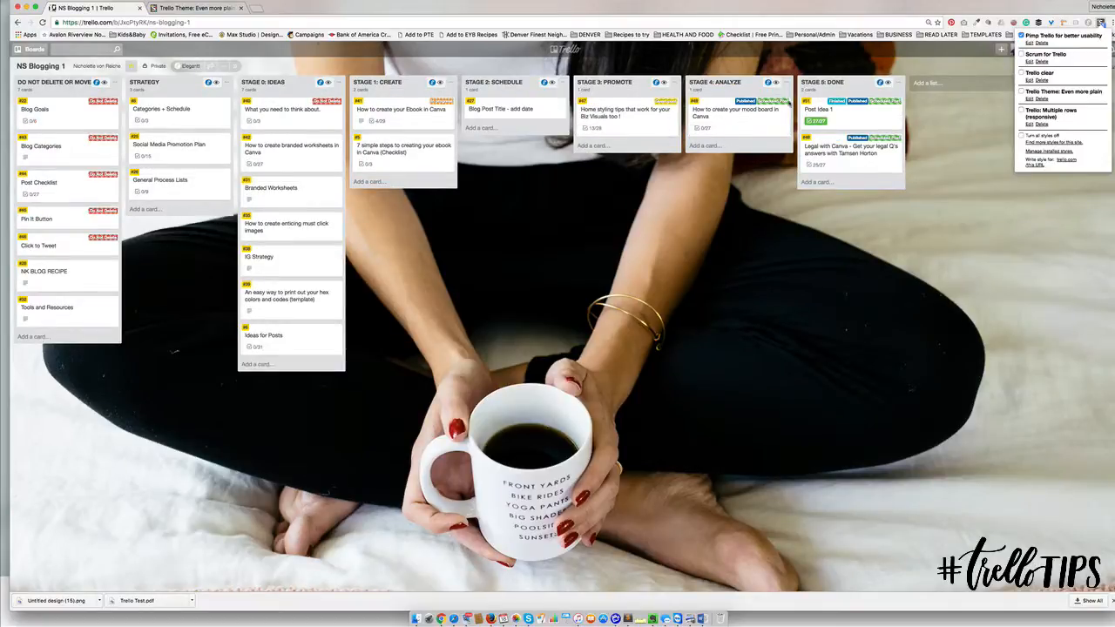
mouse_move(200, 122)
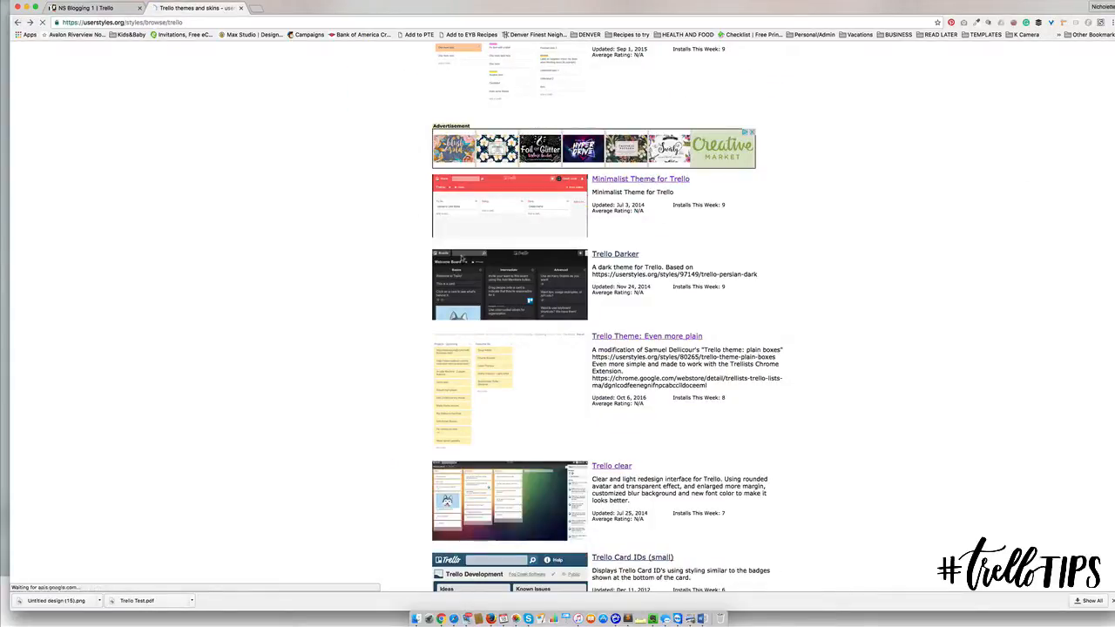
Visit the 'Trello theme: minimal' page and move to another page of Trello style results.
scroll(up, 3)
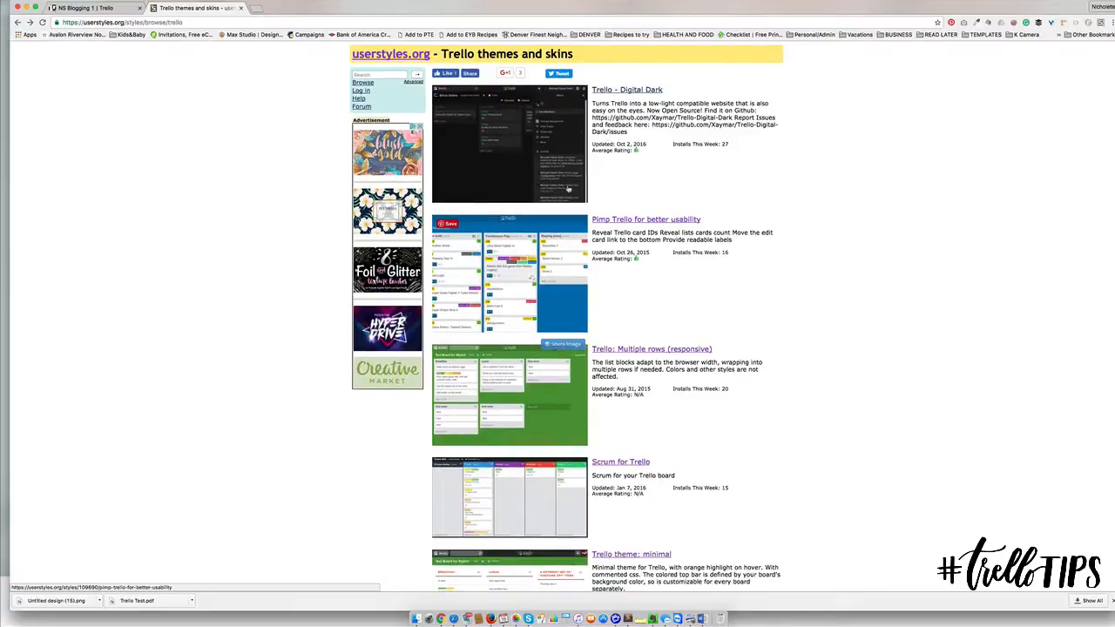
scroll(down, 3)
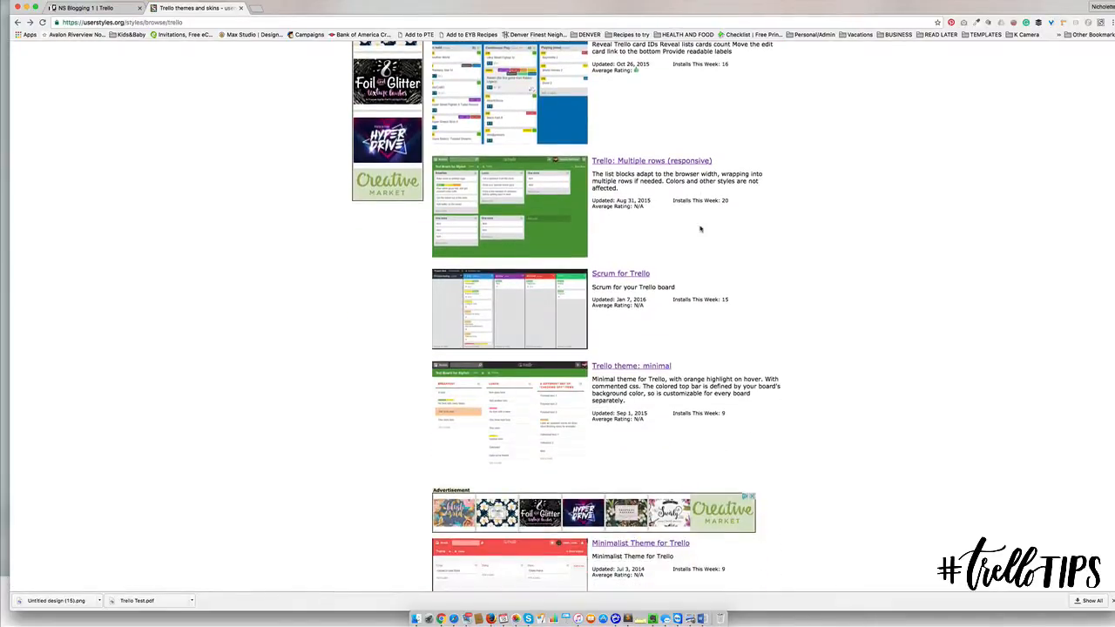
scroll(down, 3)
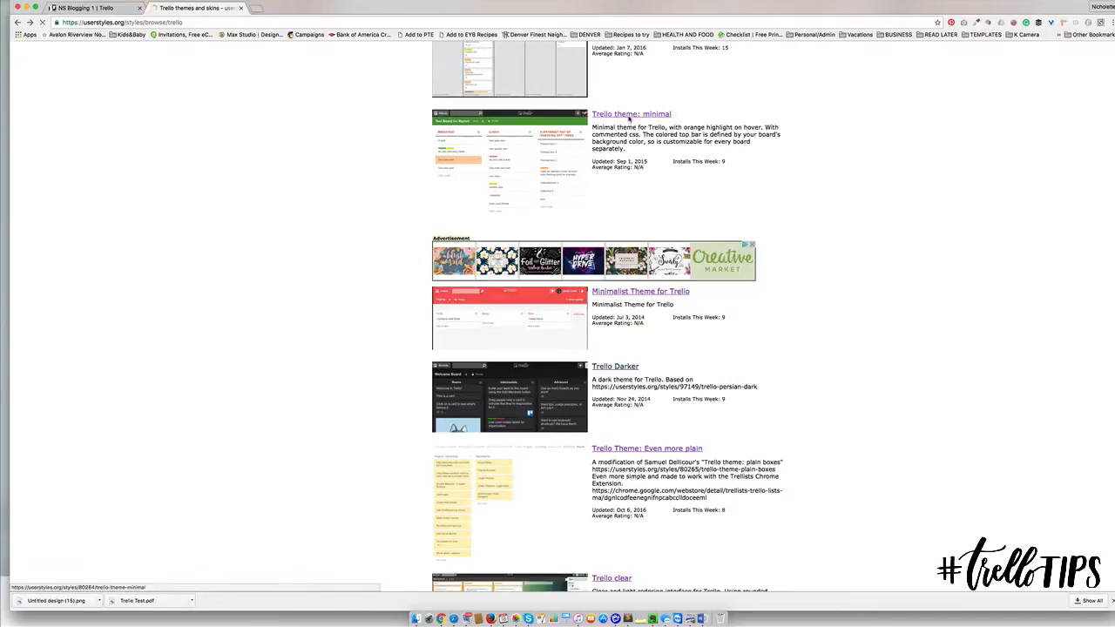
click(630, 114)
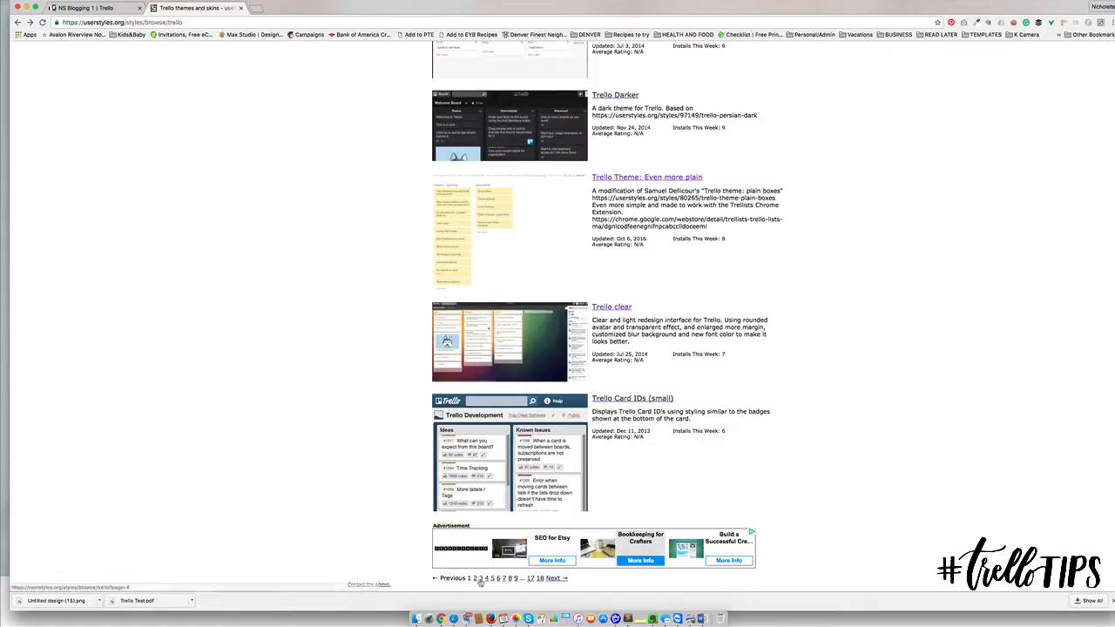
click(481, 578)
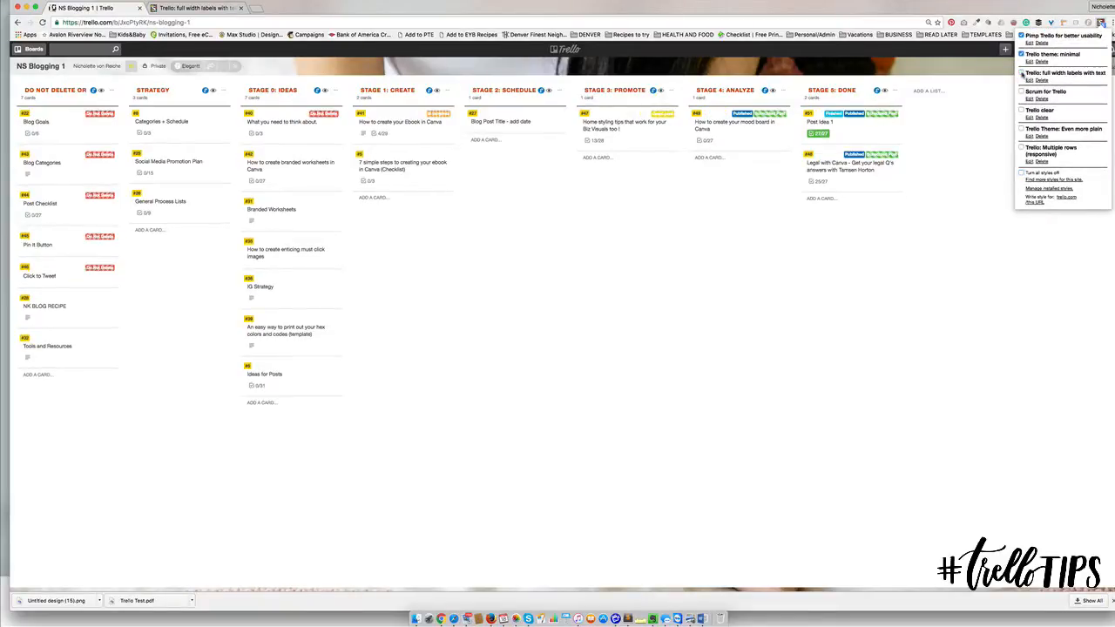
Disable the active board style in the Stylish popup and go to Installed Styles.
click(1023, 73)
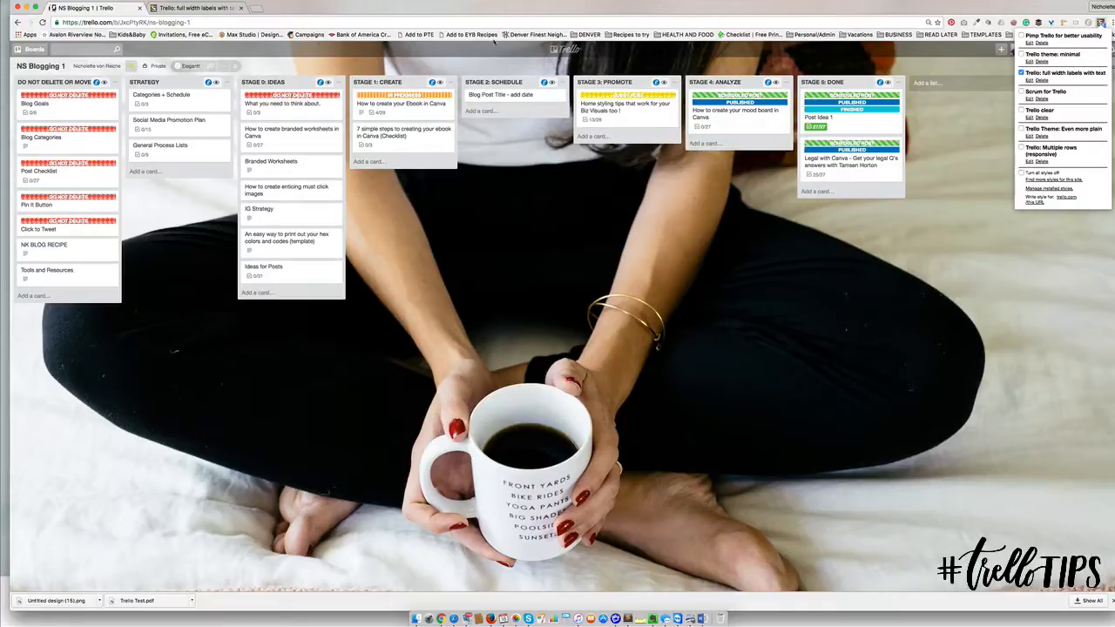
click(192, 7)
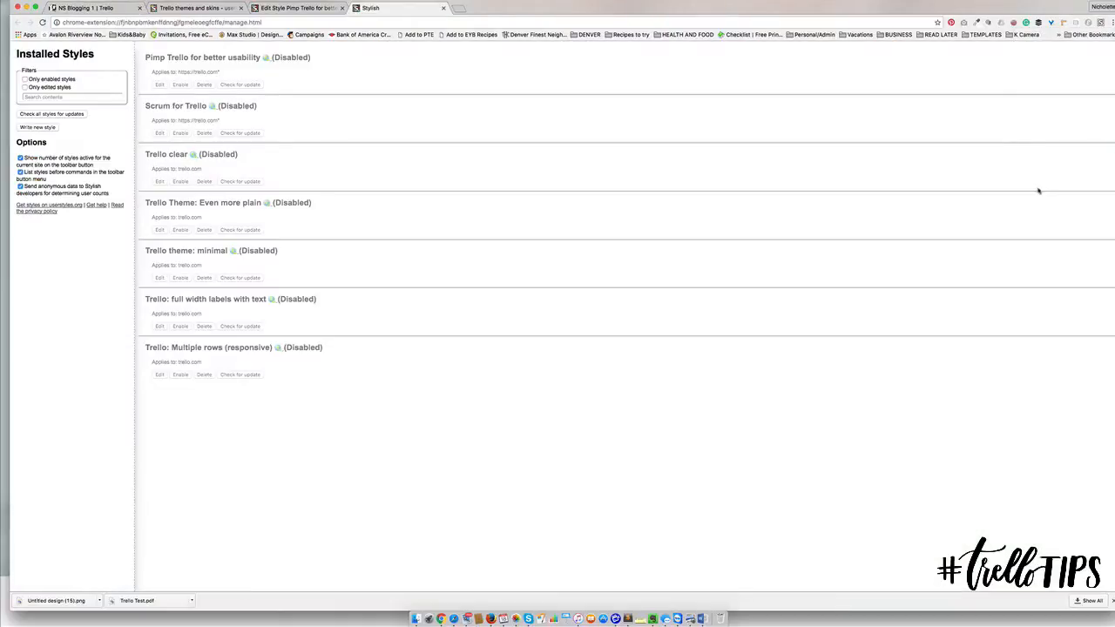
Remove the Scrum for Trello style and confirm the deletion.
click(204, 132)
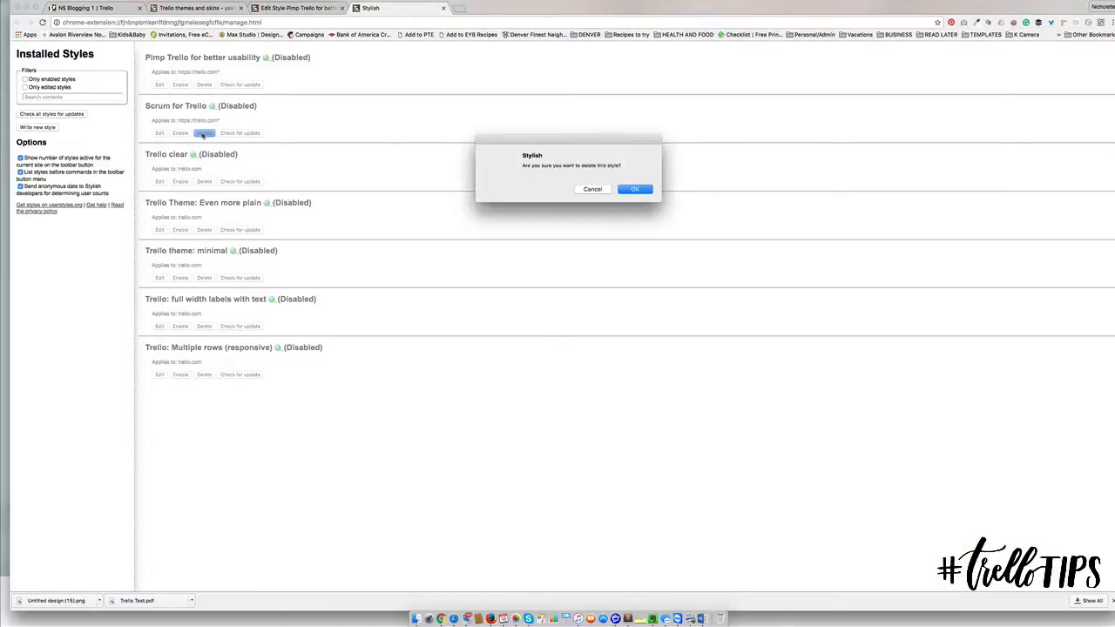
click(634, 188)
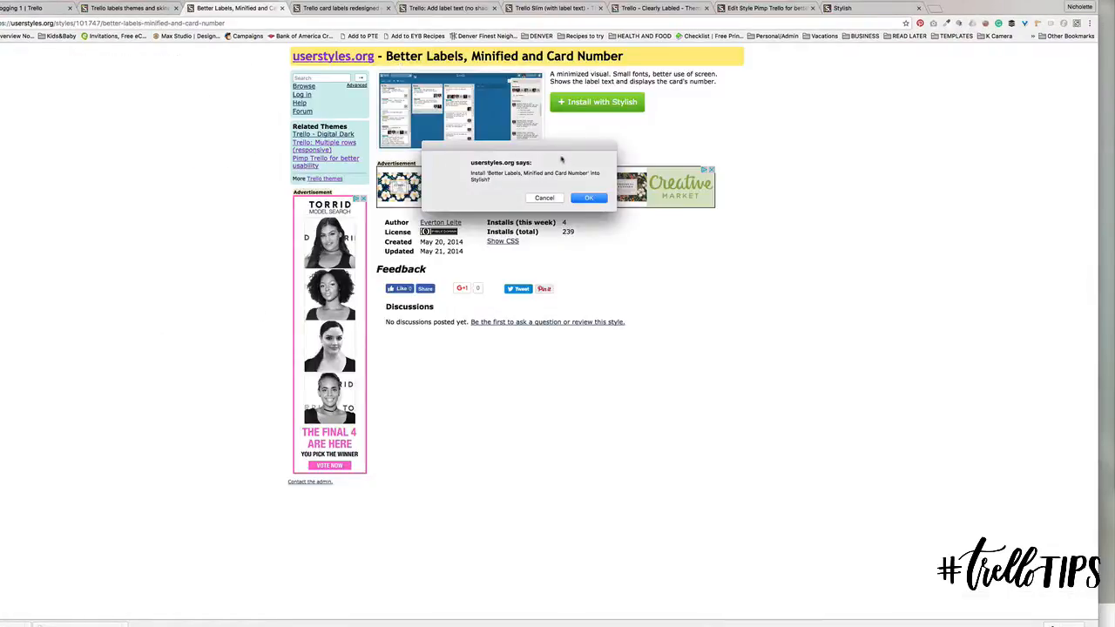
Confirm installing 'Better Labels, Minified and Card Number', install 'Trello - Clearly Labled', and return to the board.
click(589, 199)
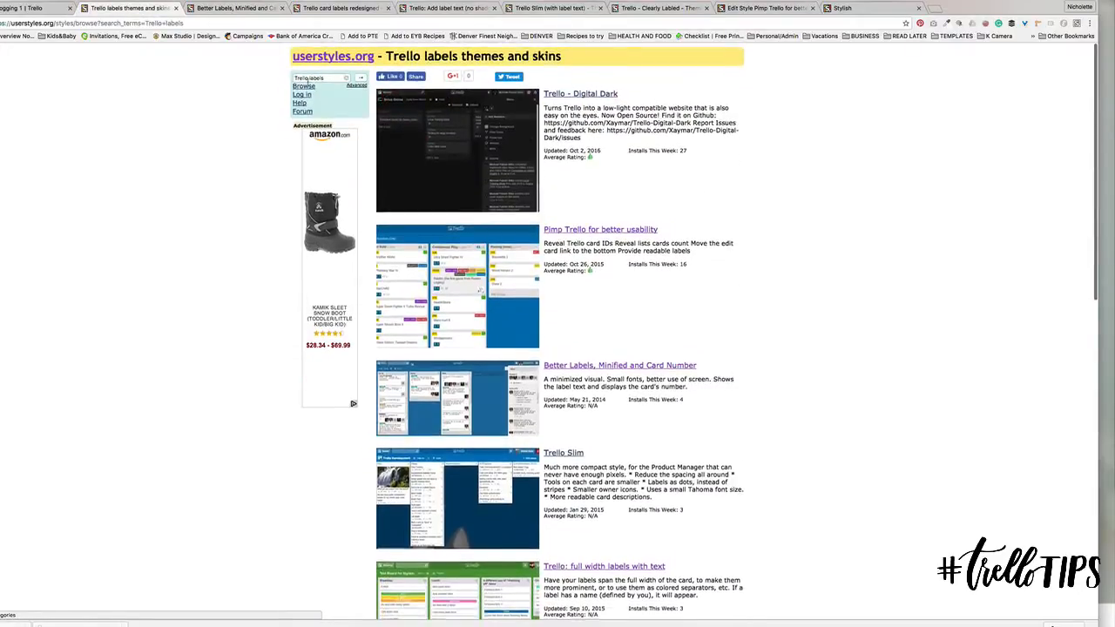
click(321, 77)
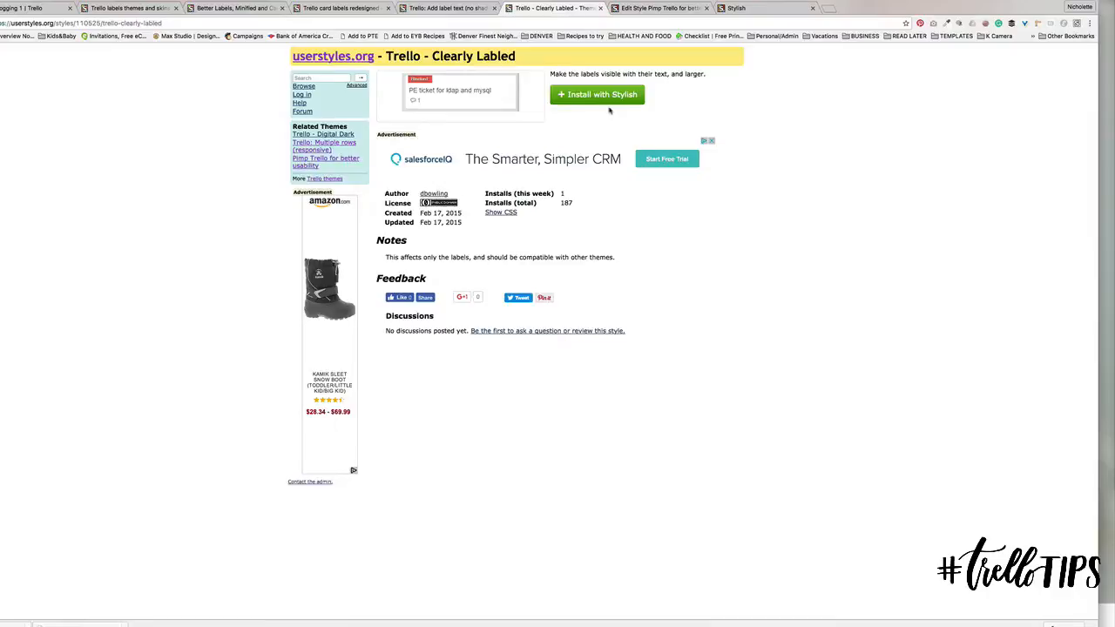
click(595, 94)
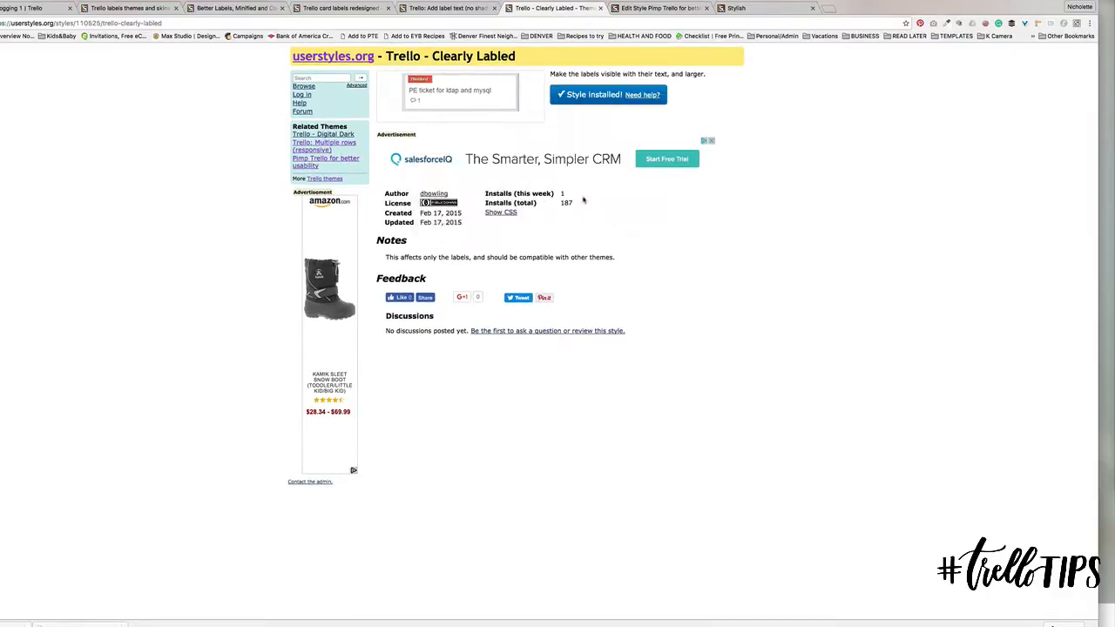
click(548, 7)
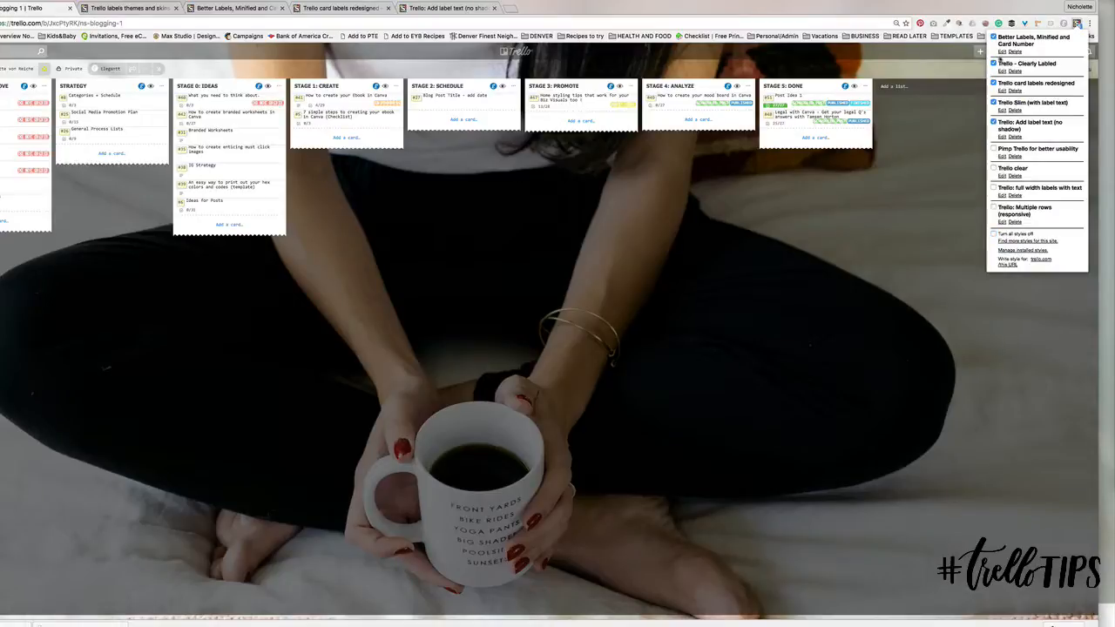
Enable 'Trello - Clearly Labled' in the Stylish popup to try it on the board.
click(993, 63)
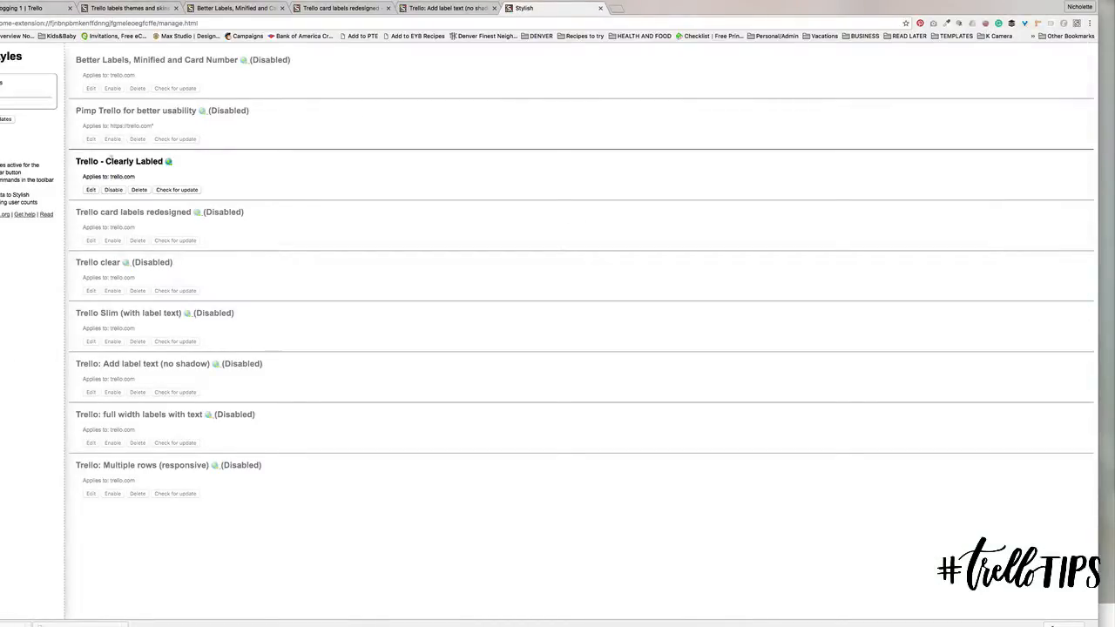
Delete the Better Labels and 'Trello: Add label text (no shadow)' styles, then go back to the board.
click(136, 139)
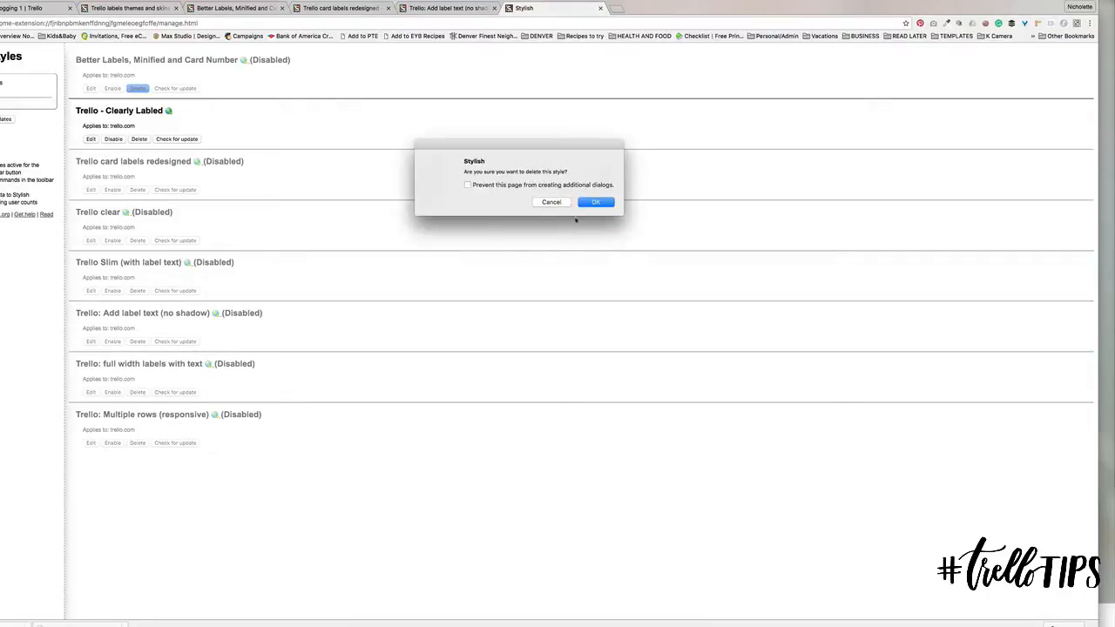
click(596, 202)
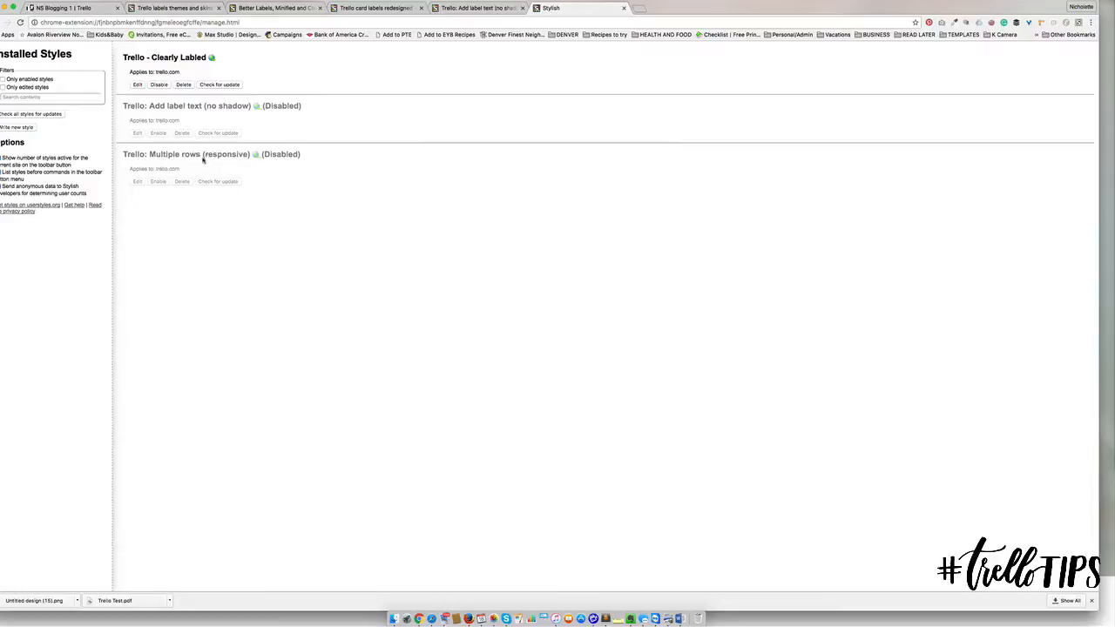
click(181, 132)
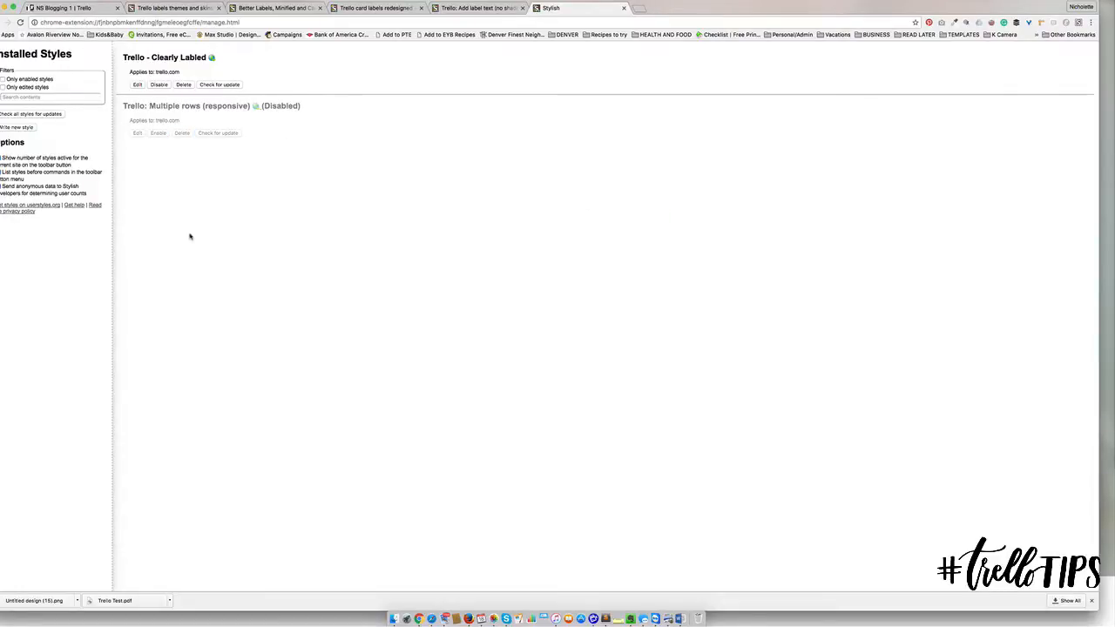
mouse_move(616, 195)
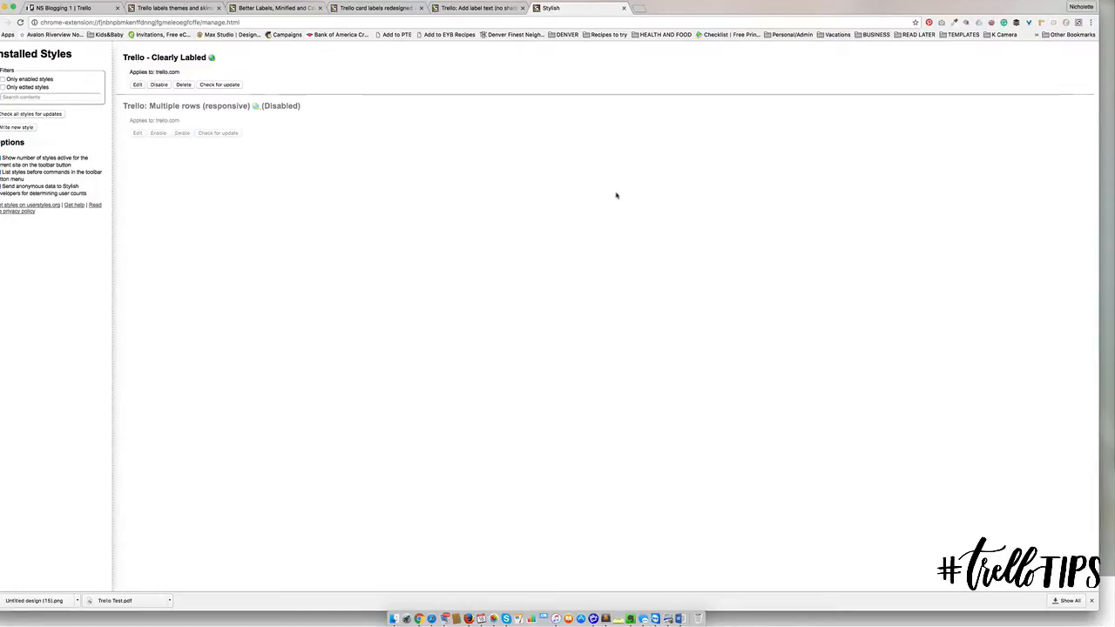
click(66, 7)
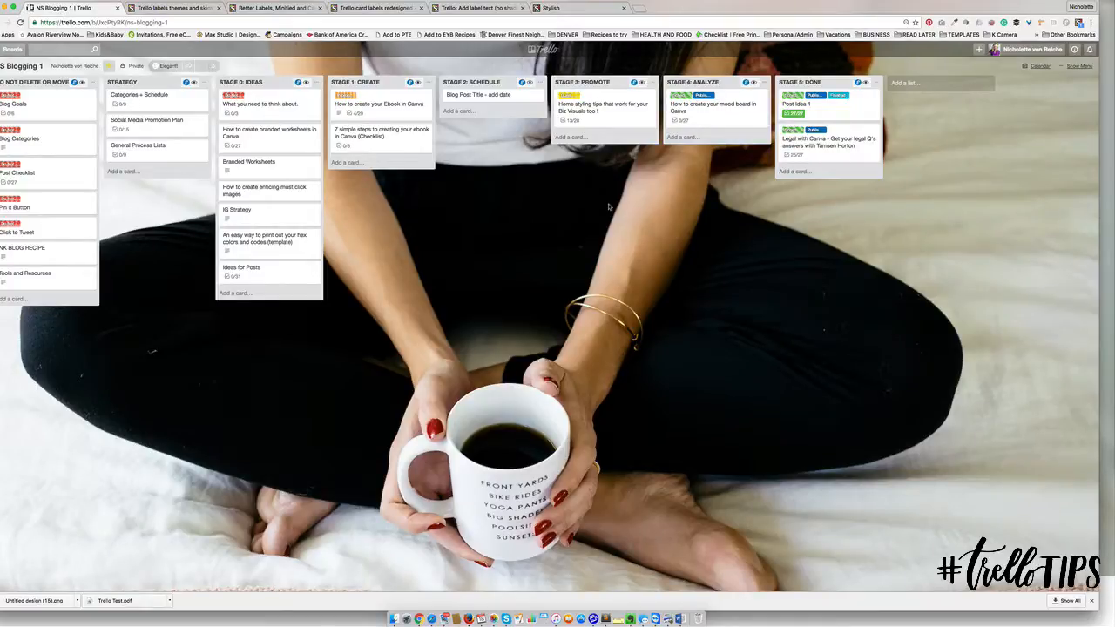
click(174, 7)
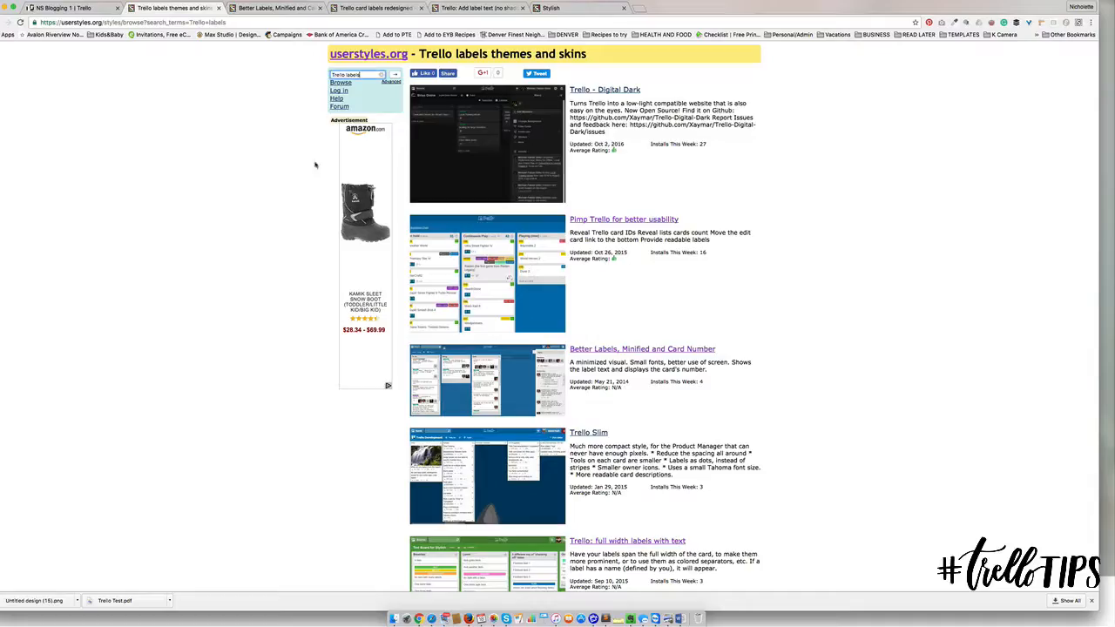
scroll(down, 3)
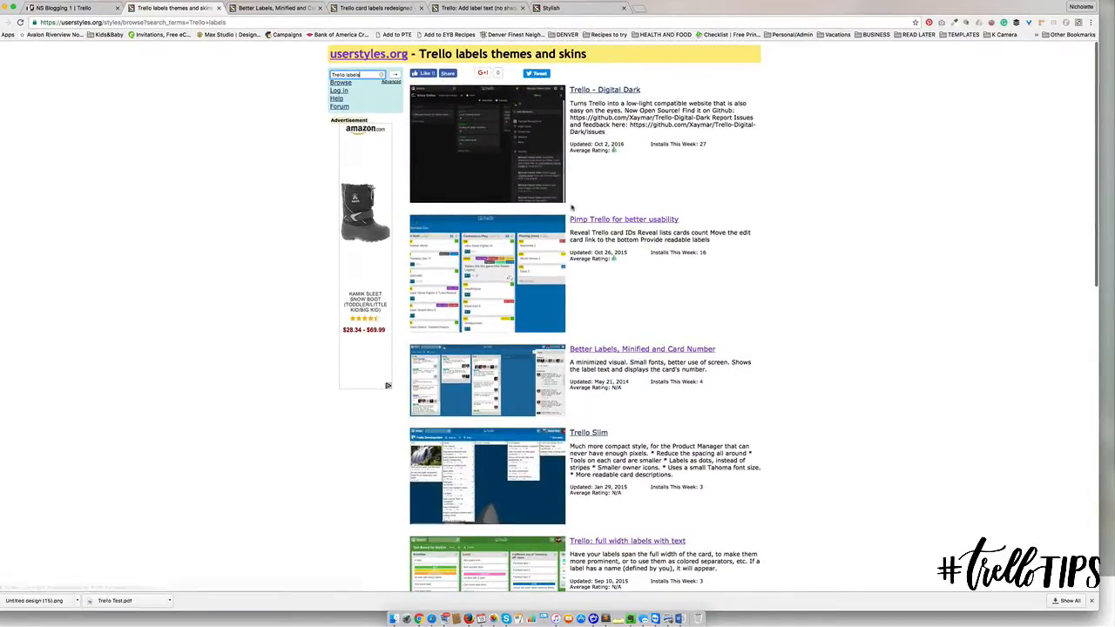
click(67, 7)
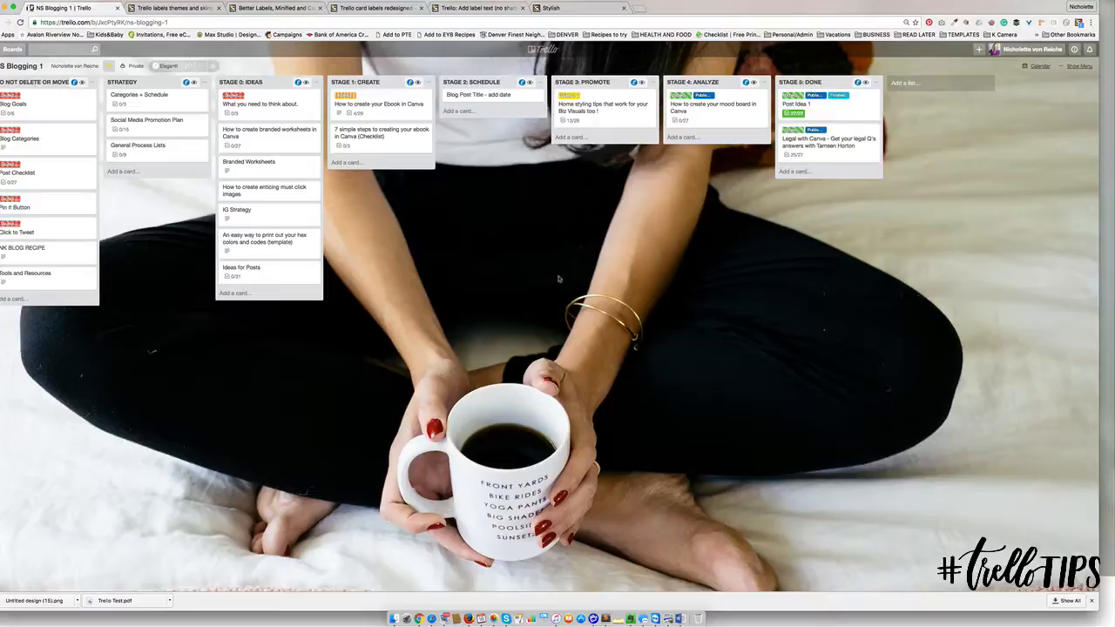